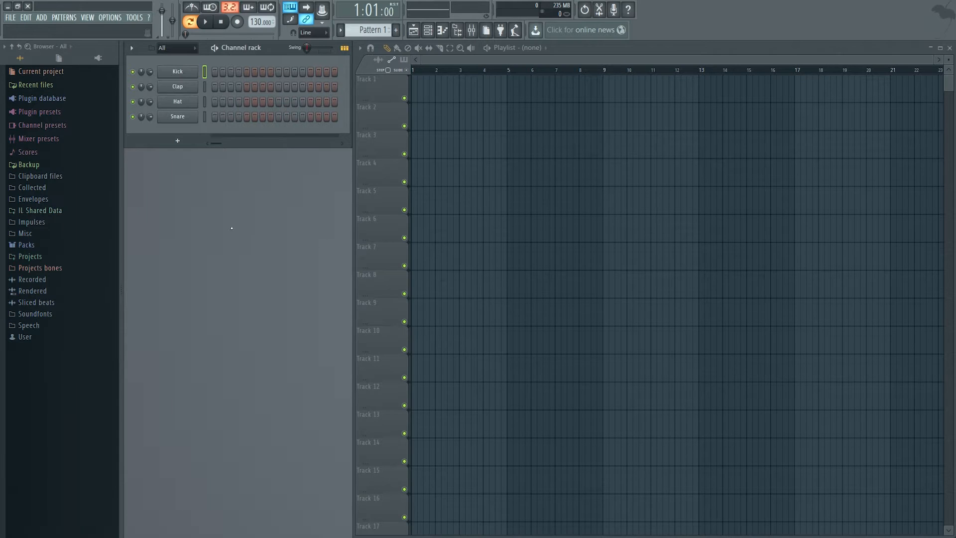
{"action": "mouse_move", "coordinate": [290, 232]}
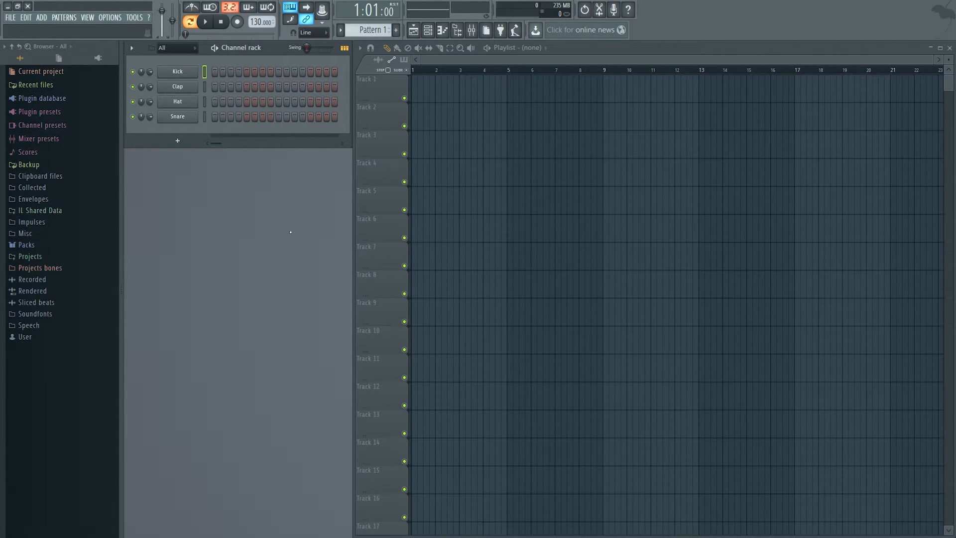
{"action": "mouse_move", "coordinate": [278, 237]}
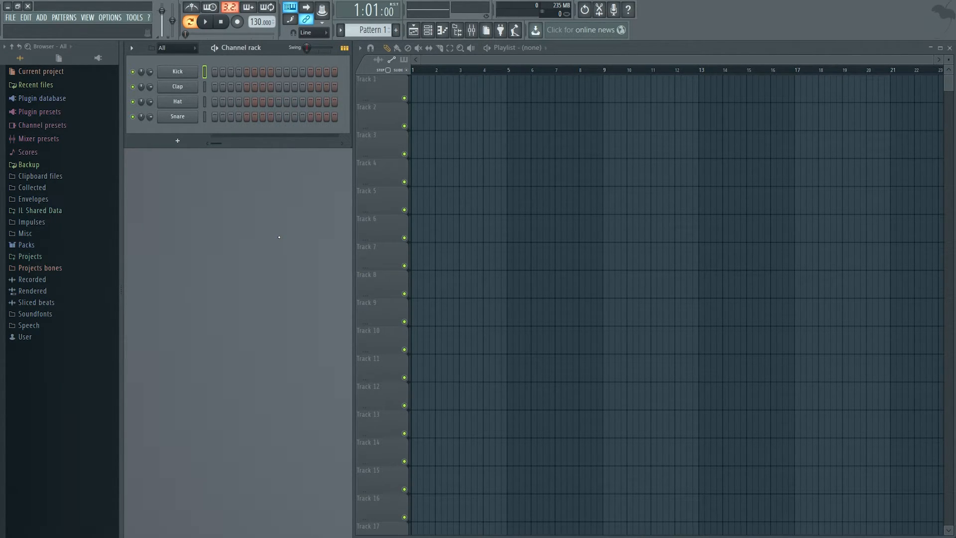
{"action": "mouse_move", "coordinate": [261, 257]}
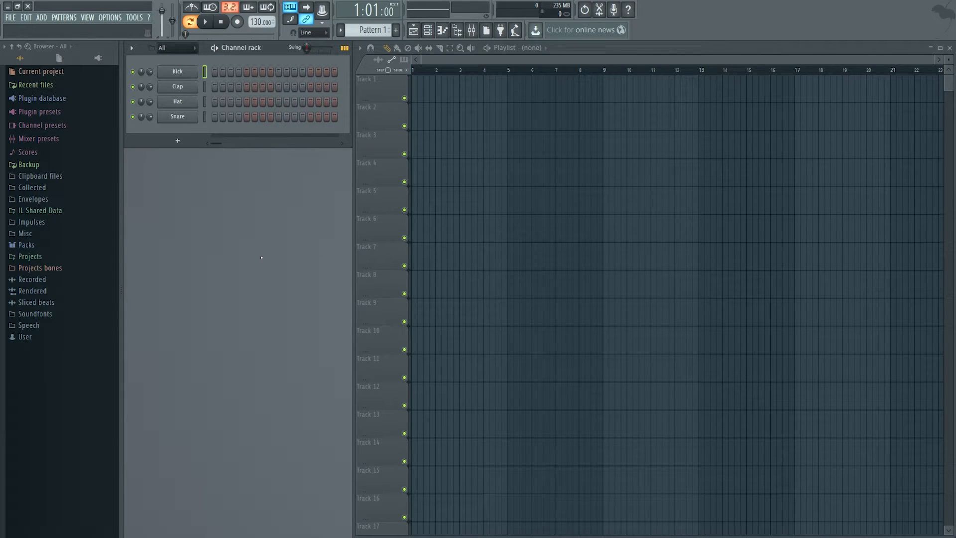
{"action": "mouse_move", "coordinate": [260, 257]}
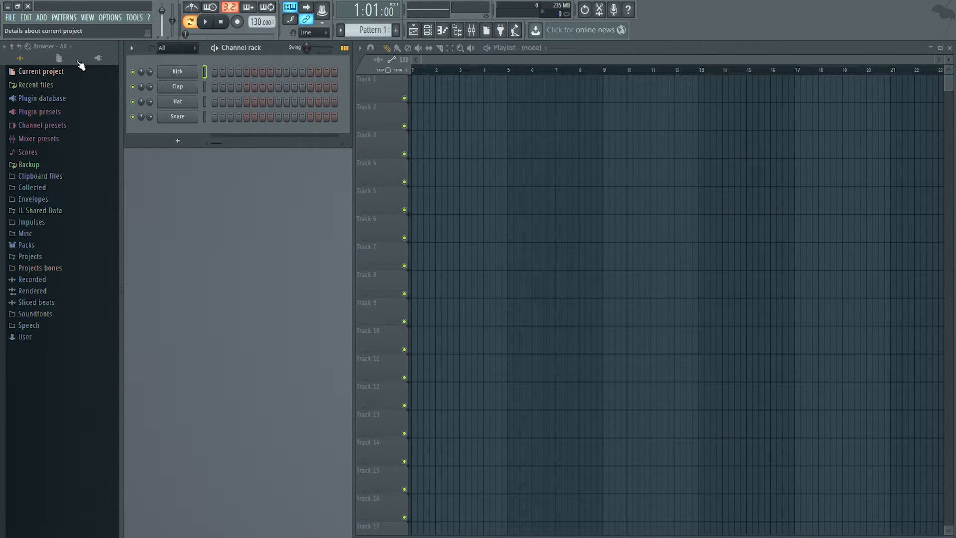
Enable the Akai MPK49 as an input controller in the MIDI settings
{"action": "left_click", "coordinate": [110, 17]}
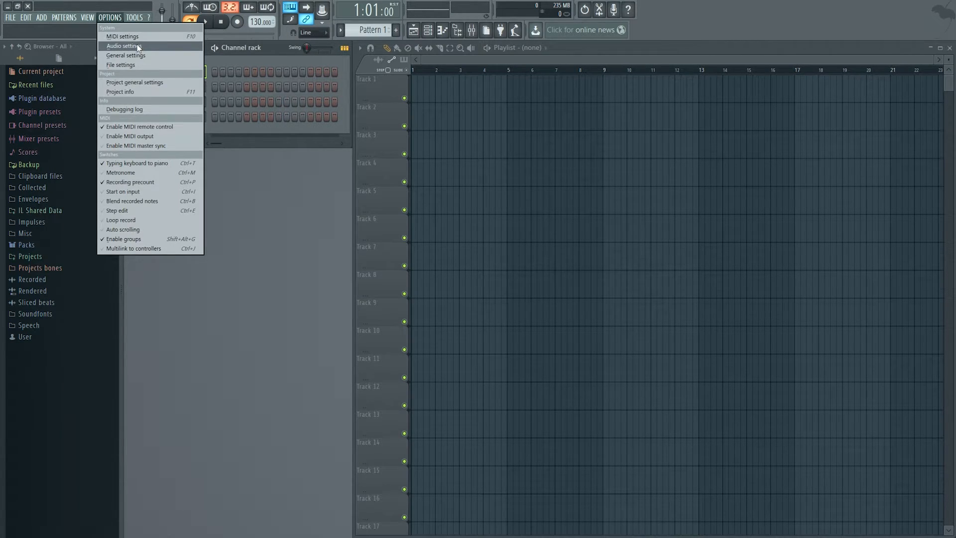
{"action": "left_click", "coordinate": [123, 35]}
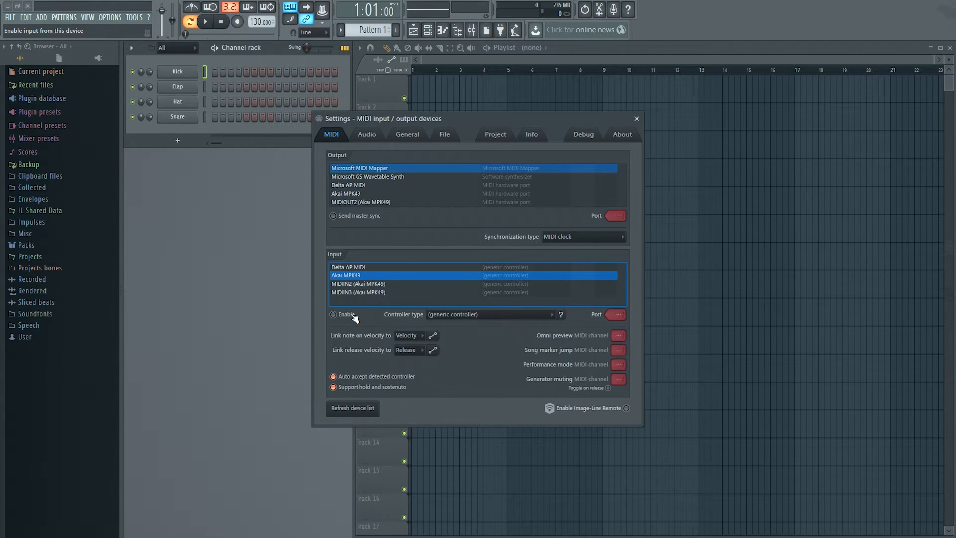
{"action": "left_click", "coordinate": [332, 315]}
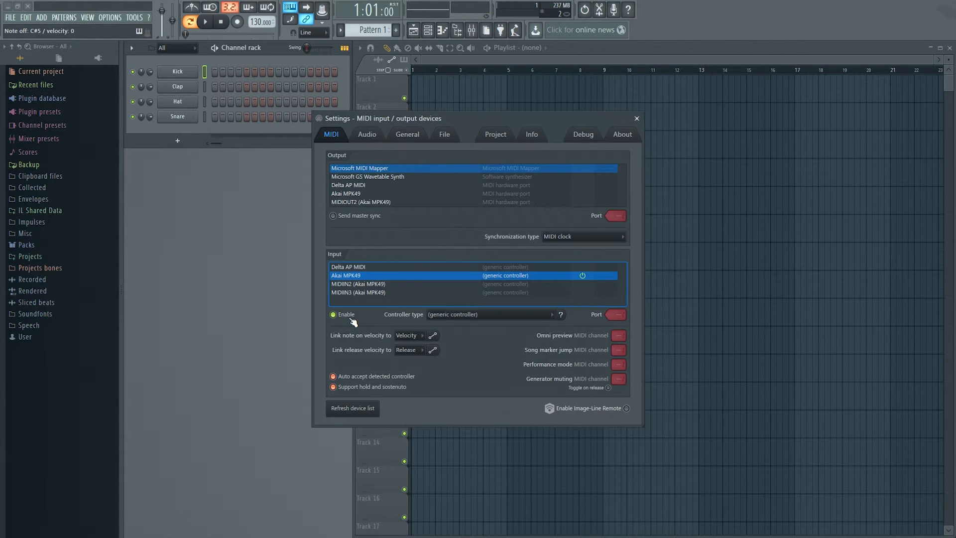
Leave the MIDI settings dialog and close the Mixer window
{"action": "left_click", "coordinate": [204, 21]}
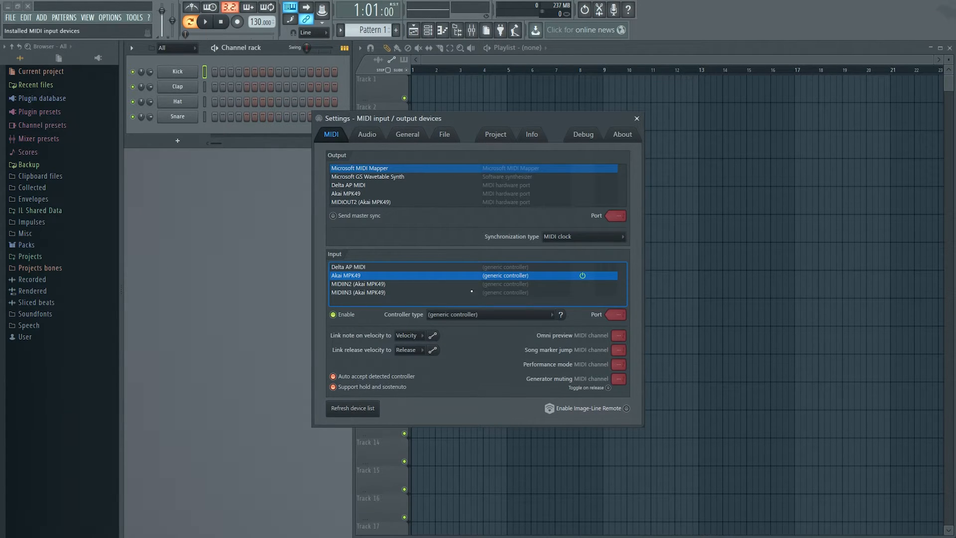
{"action": "left_click", "coordinate": [636, 118]}
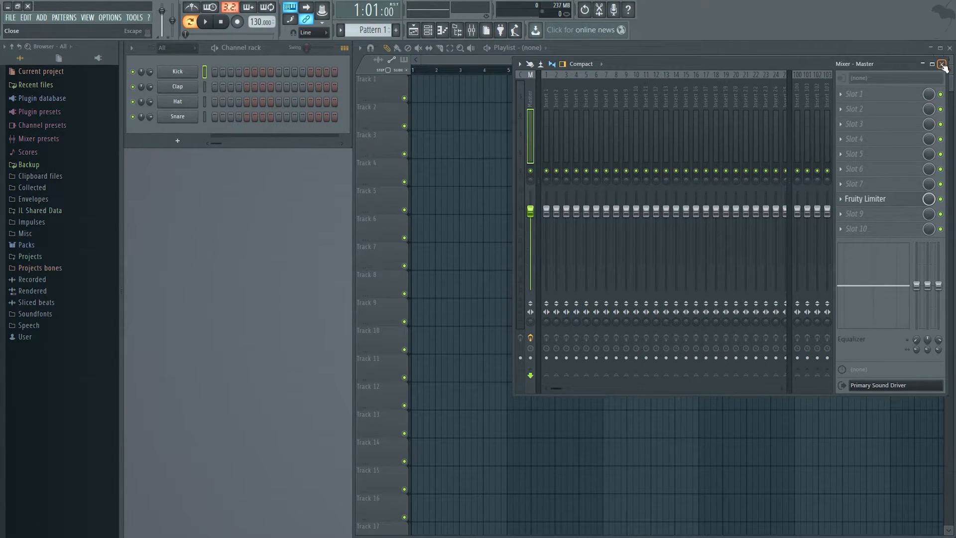
{"action": "left_click", "coordinate": [948, 64]}
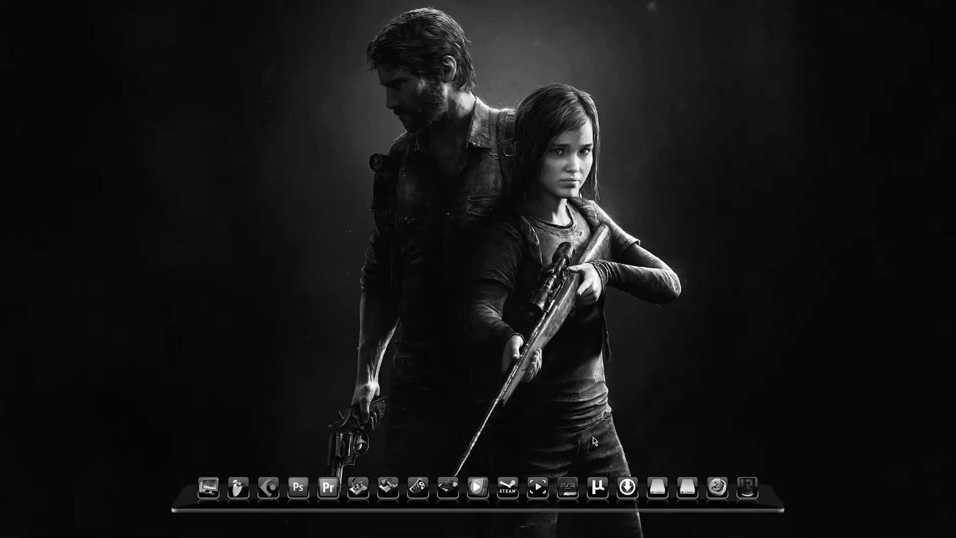
{"action": "mouse_move", "coordinate": [652, 488]}
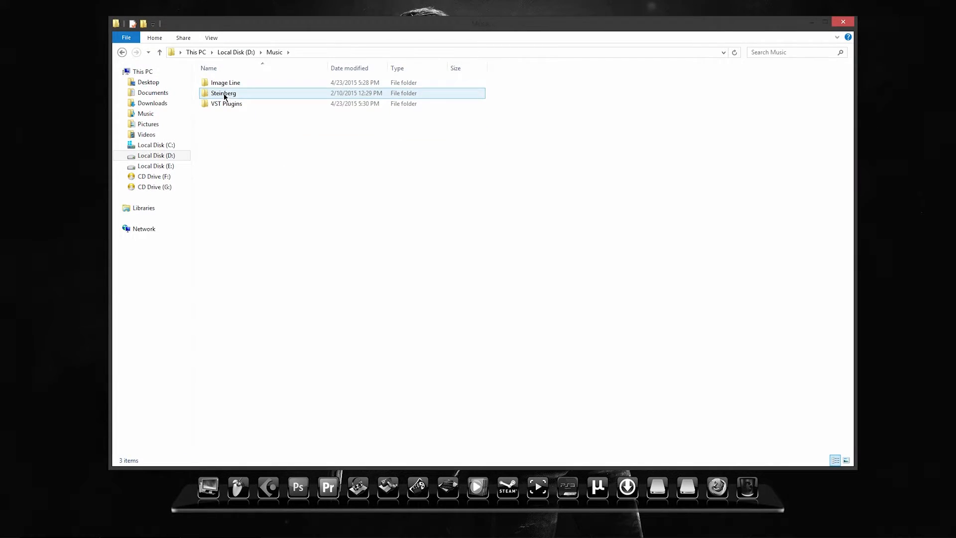
Browse the FL Studio 10 Templates folder and check the Power user folder's actions before backing out
{"action": "double_click", "coordinate": [225, 82]}
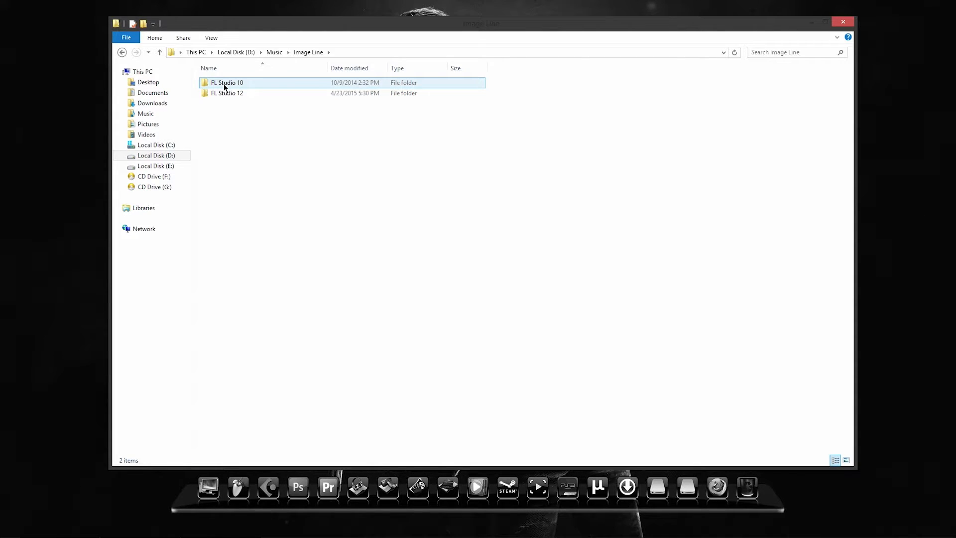
{"action": "double_click", "coordinate": [226, 82]}
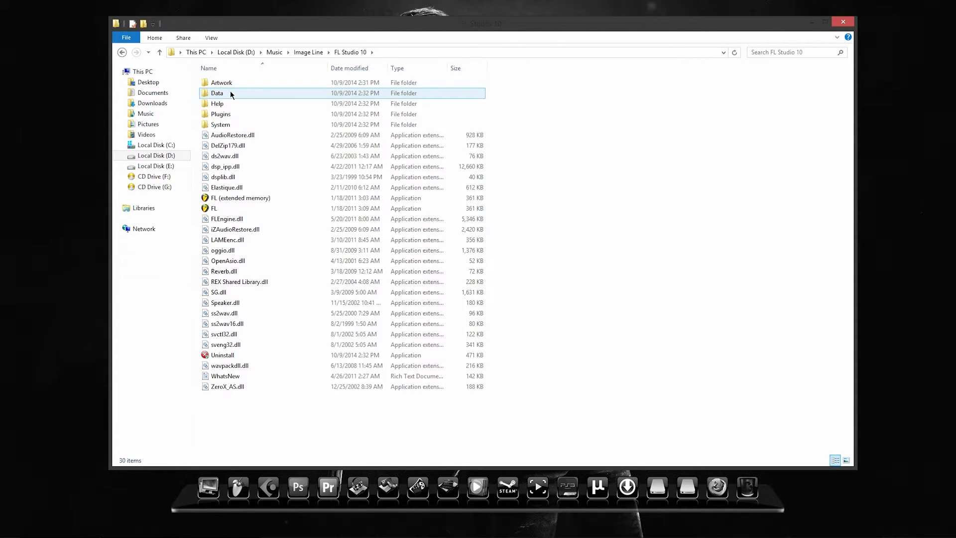
{"action": "double_click", "coordinate": [217, 93]}
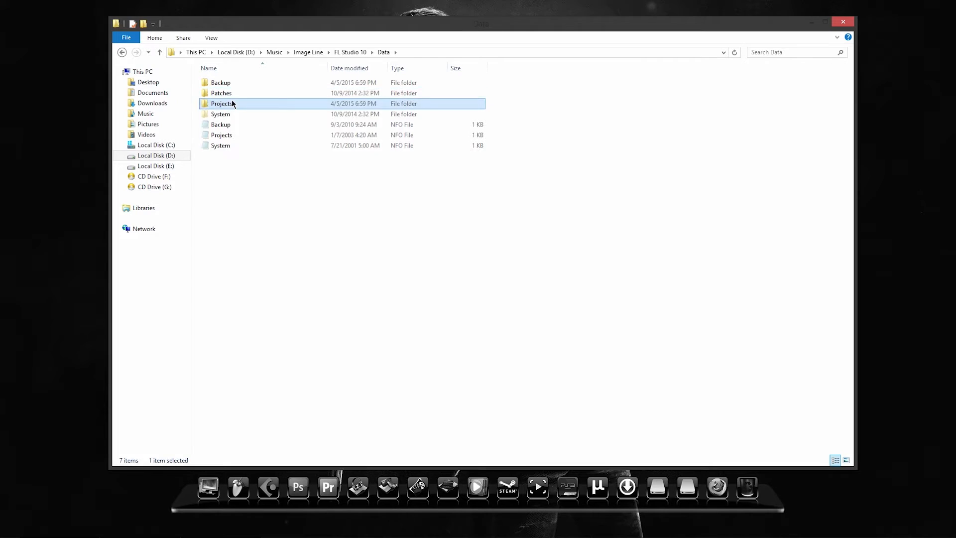
{"action": "double_click", "coordinate": [221, 102]}
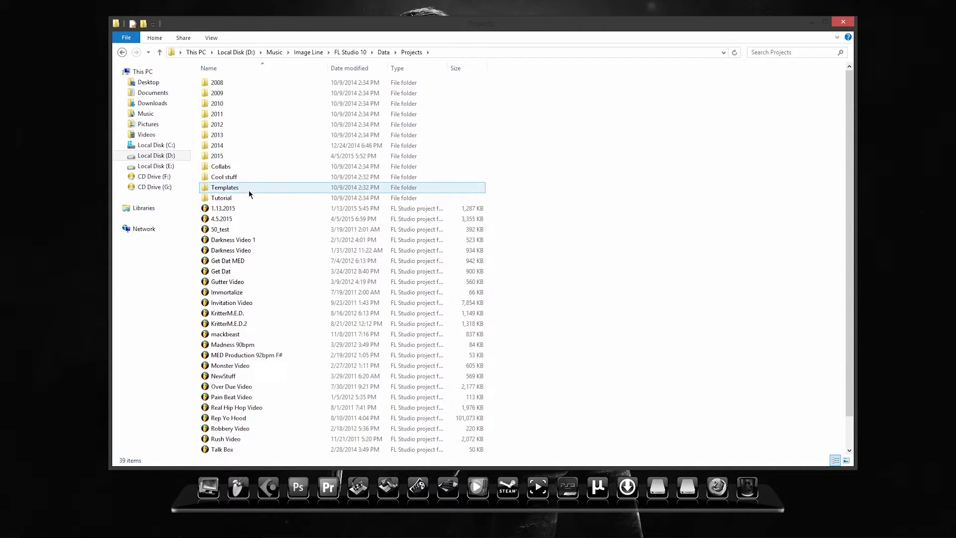
{"action": "double_click", "coordinate": [224, 187]}
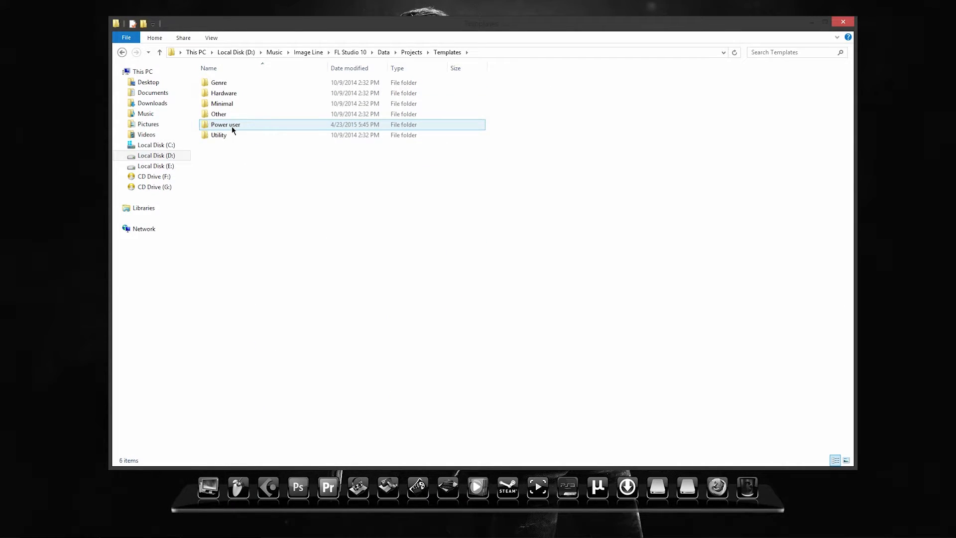
{"action": "left_click", "coordinate": [225, 124]}
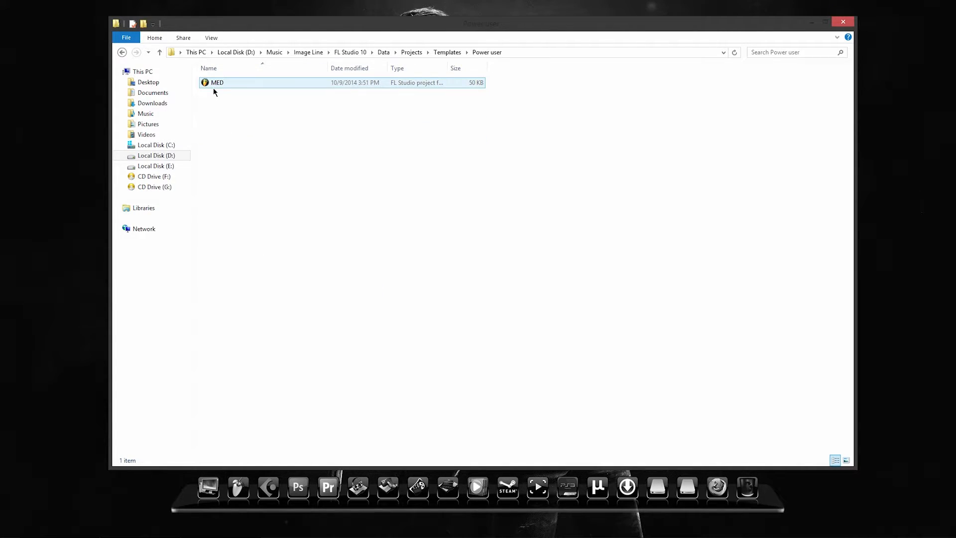
{"action": "left_click", "coordinate": [121, 51]}
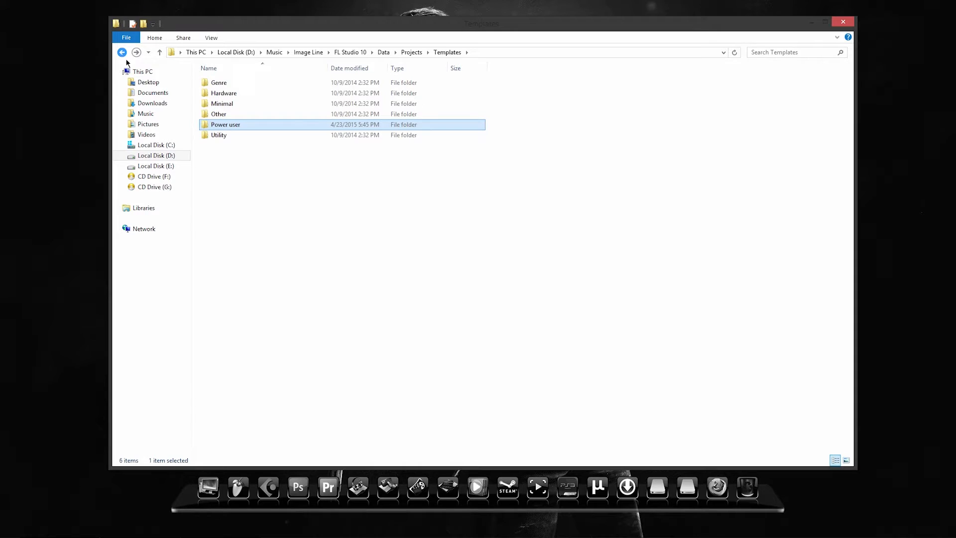
{"action": "right_click", "coordinate": [225, 124]}
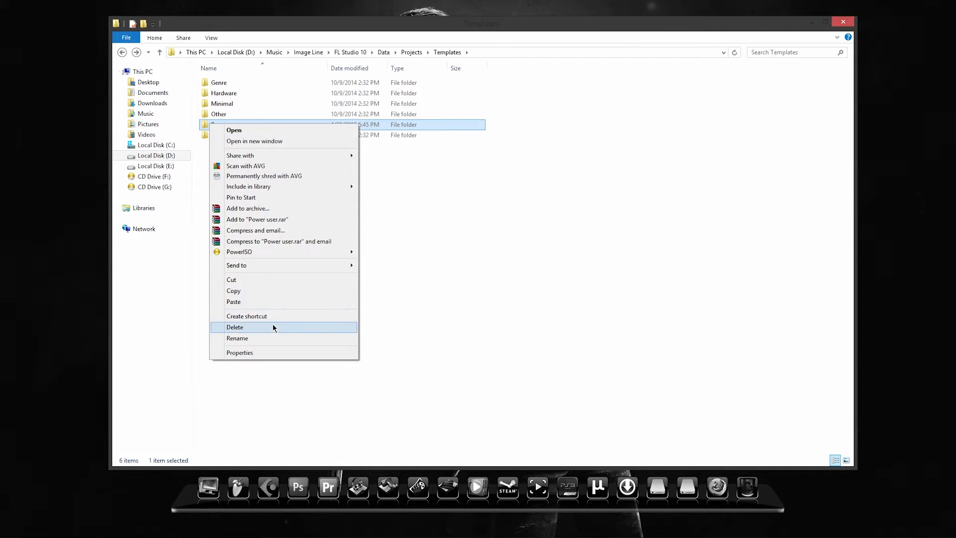
{"action": "left_click", "coordinate": [122, 53]}
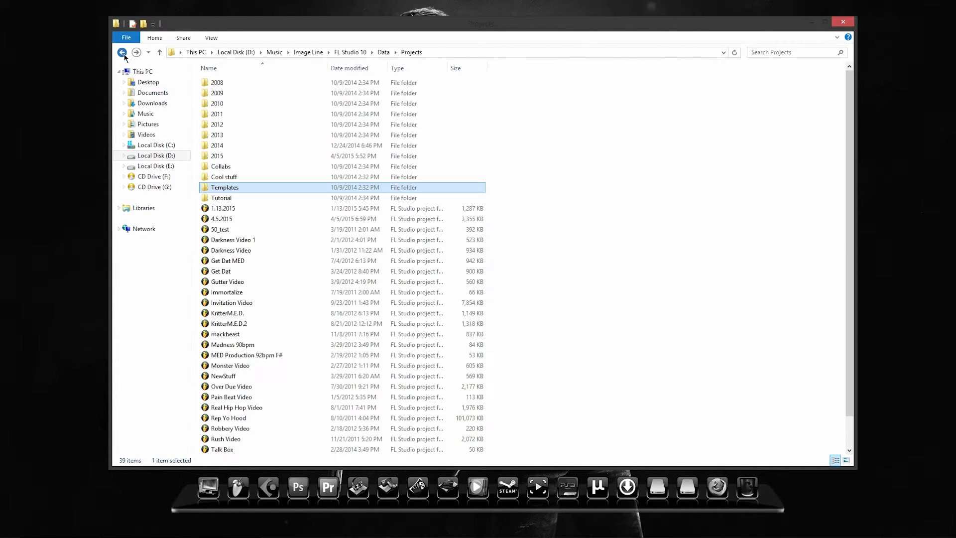
{"action": "left_click", "coordinate": [121, 52]}
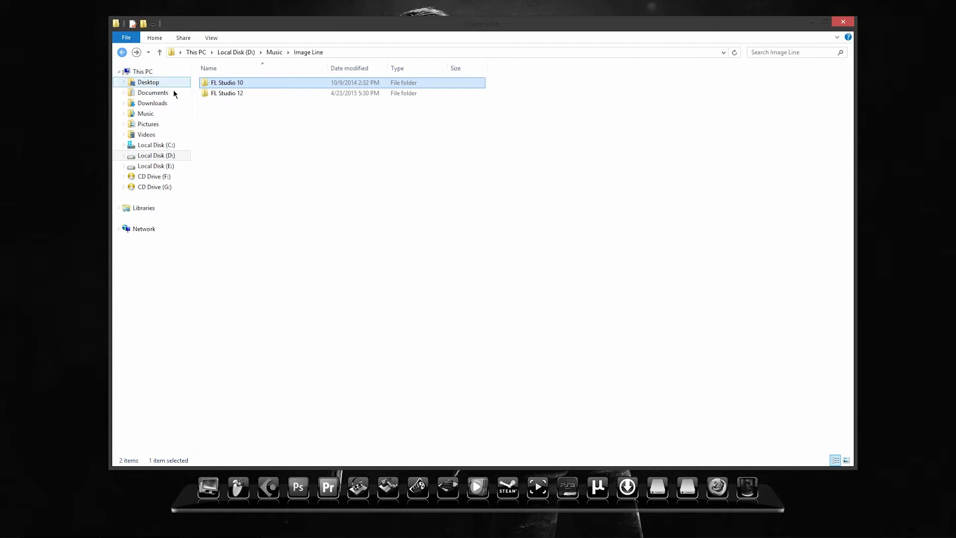
Reach the FL Studio 12 Data\Projects templates folder and paste the copied Power user folder there
{"action": "double_click", "coordinate": [227, 93]}
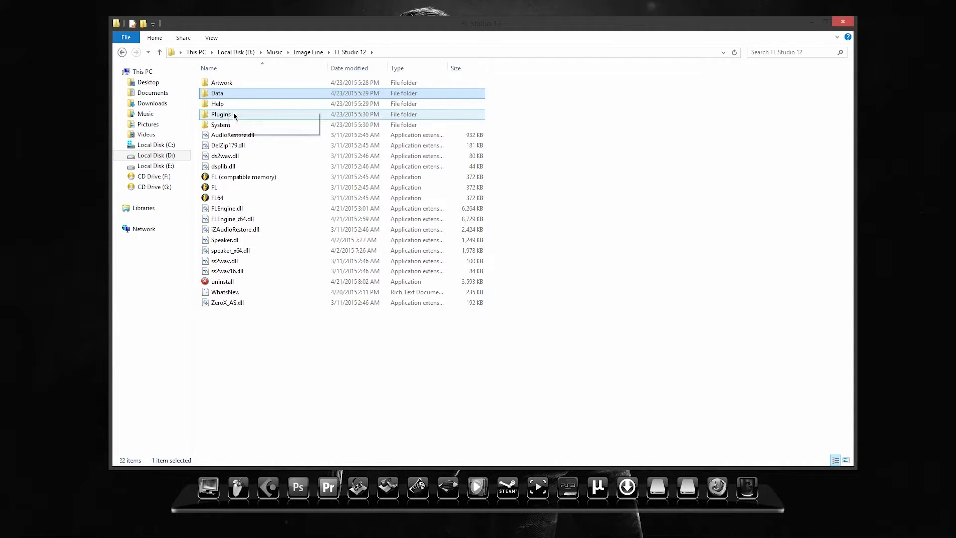
{"action": "double_click", "coordinate": [217, 92]}
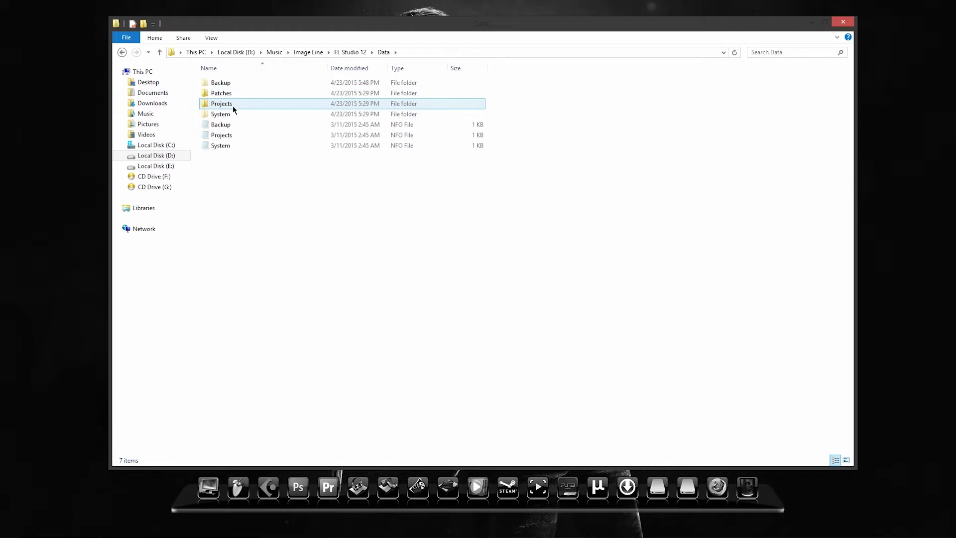
{"action": "double_click", "coordinate": [221, 103]}
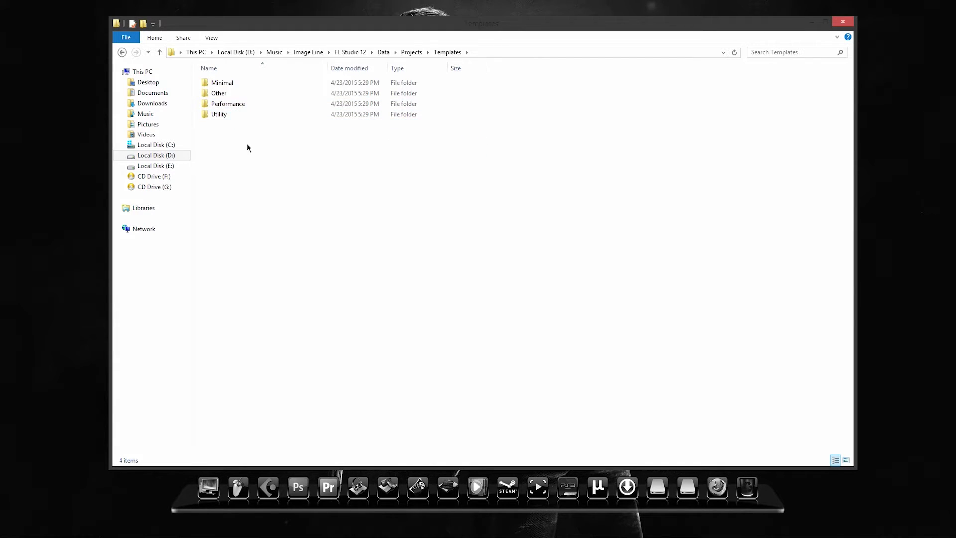
{"action": "right_click", "coordinate": [247, 147]}
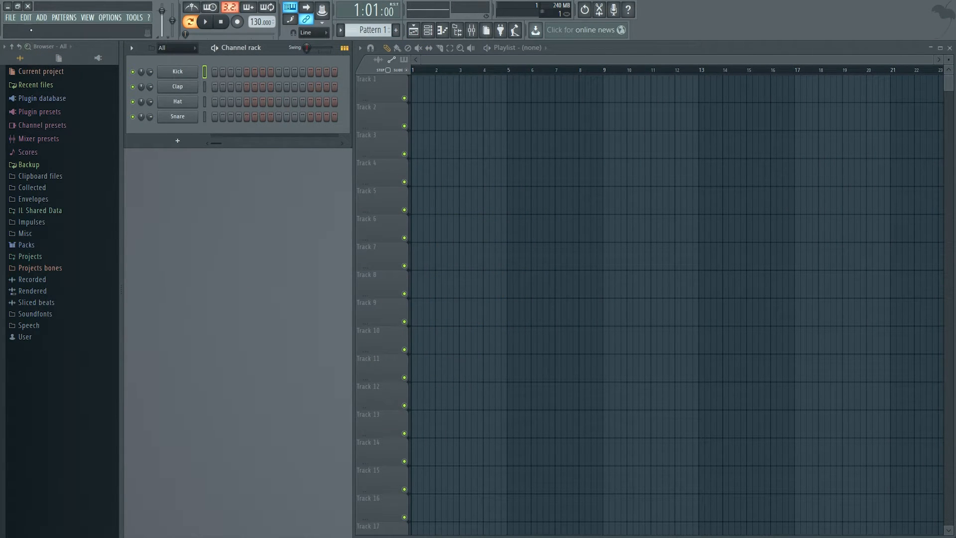
Start a new project from the Power user MED template and accept the missing TruePianos warning
{"action": "left_click", "coordinate": [10, 17]}
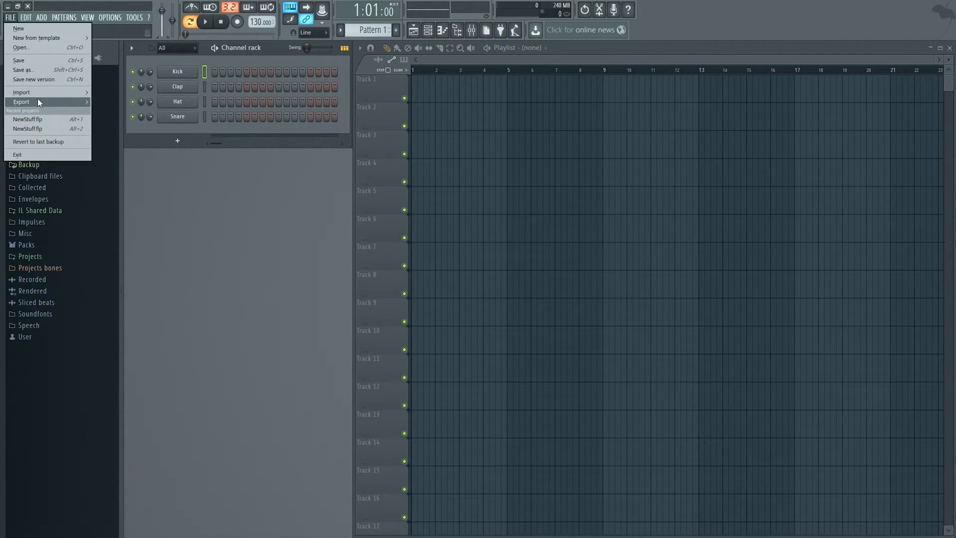
{"action": "mouse_move", "coordinate": [37, 38]}
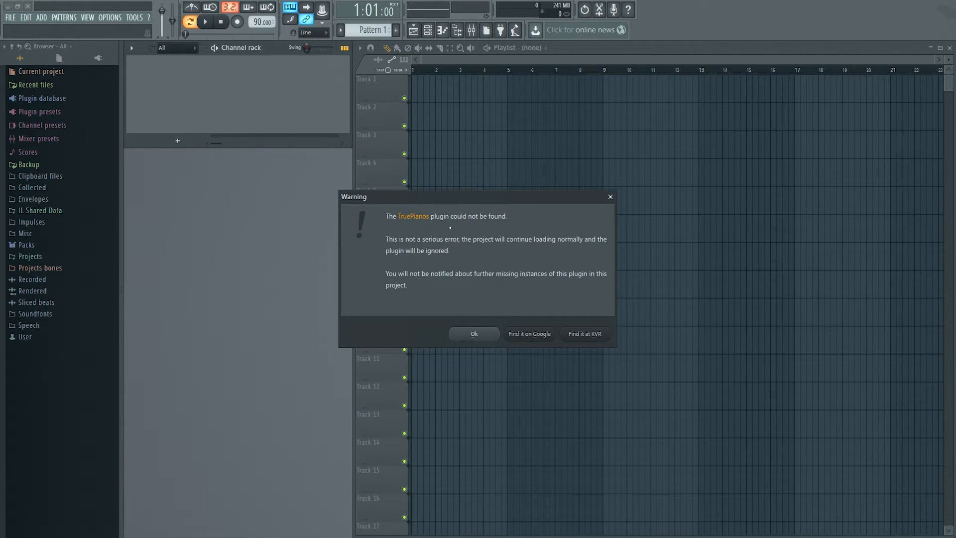
{"action": "left_click", "coordinate": [473, 333]}
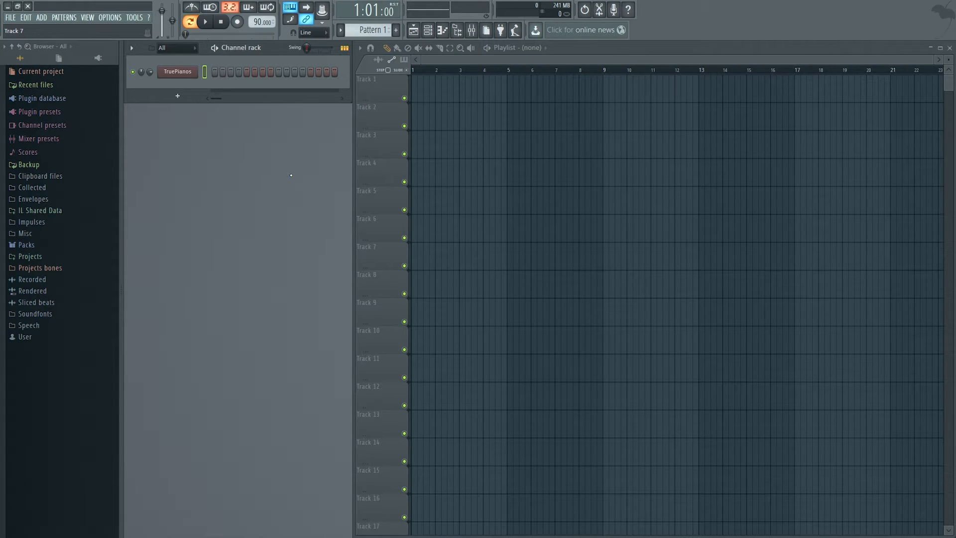
{"action": "left_click", "coordinate": [205, 22]}
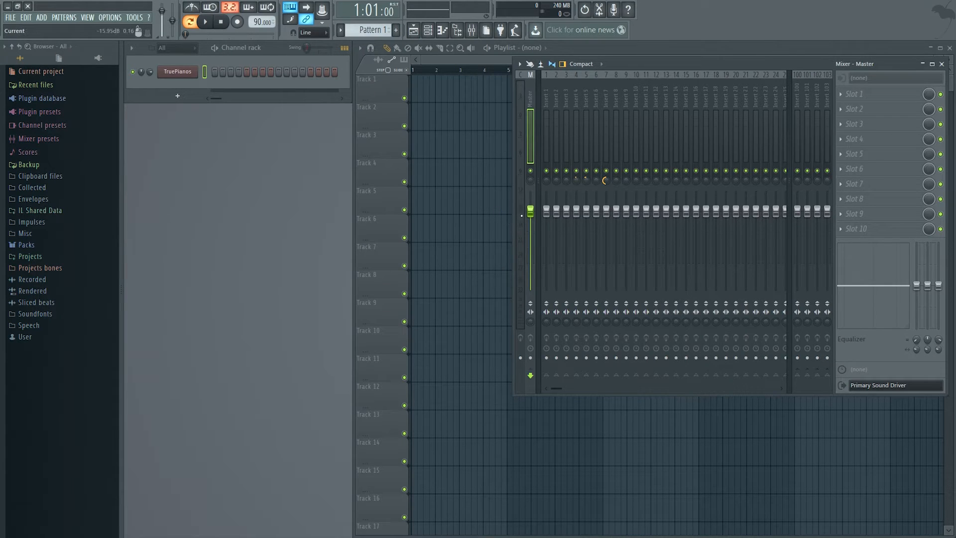
Make insert 1's controller-linked fader level the song's starting position via Init song with this position
{"action": "right_click", "coordinate": [529, 209]}
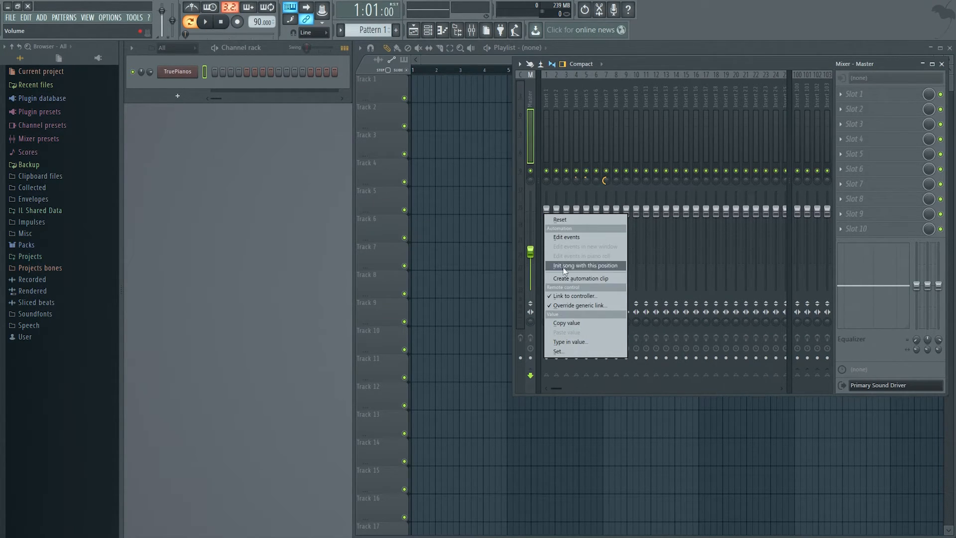
{"action": "left_click", "coordinate": [573, 295]}
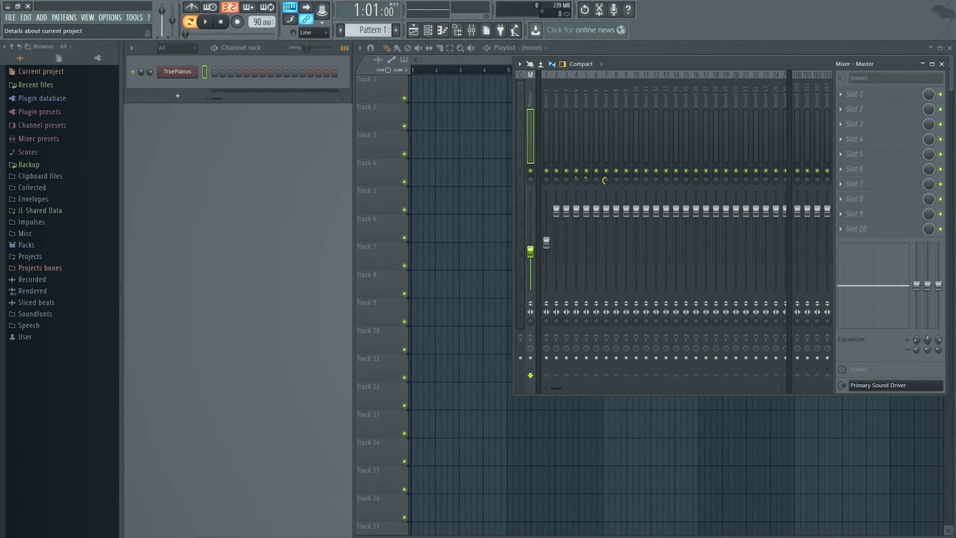
Save this project over the MED file in the Power user template folder
{"action": "left_click", "coordinate": [9, 17]}
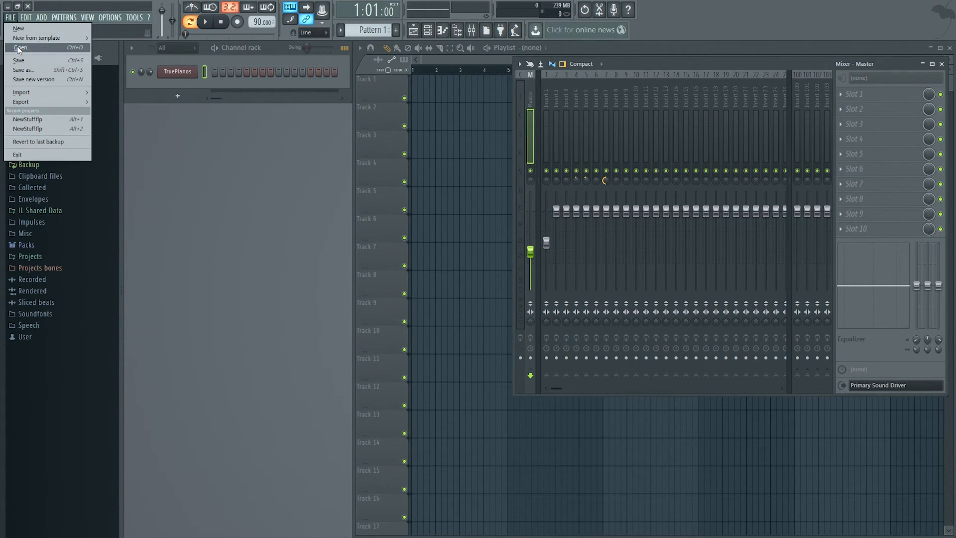
{"action": "mouse_move", "coordinate": [36, 79]}
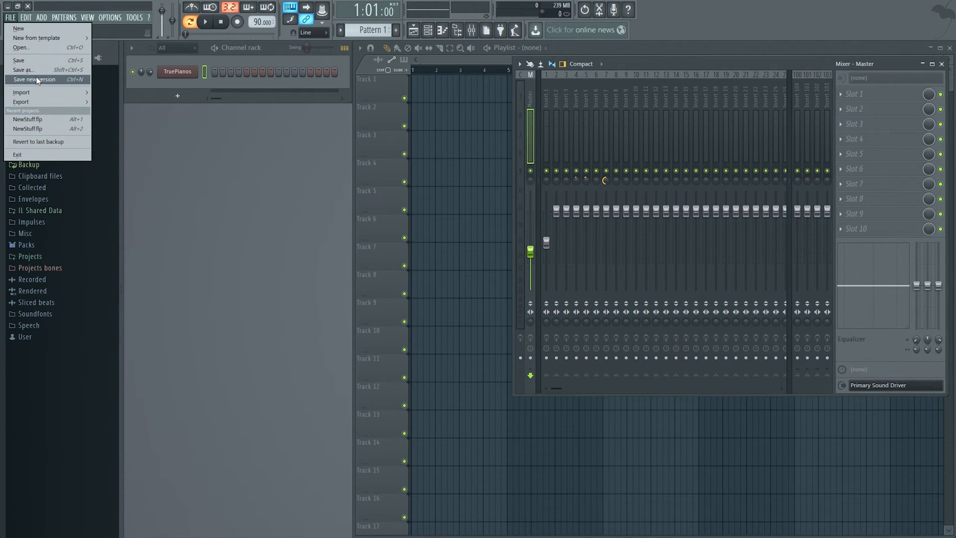
{"action": "left_click", "coordinate": [24, 70]}
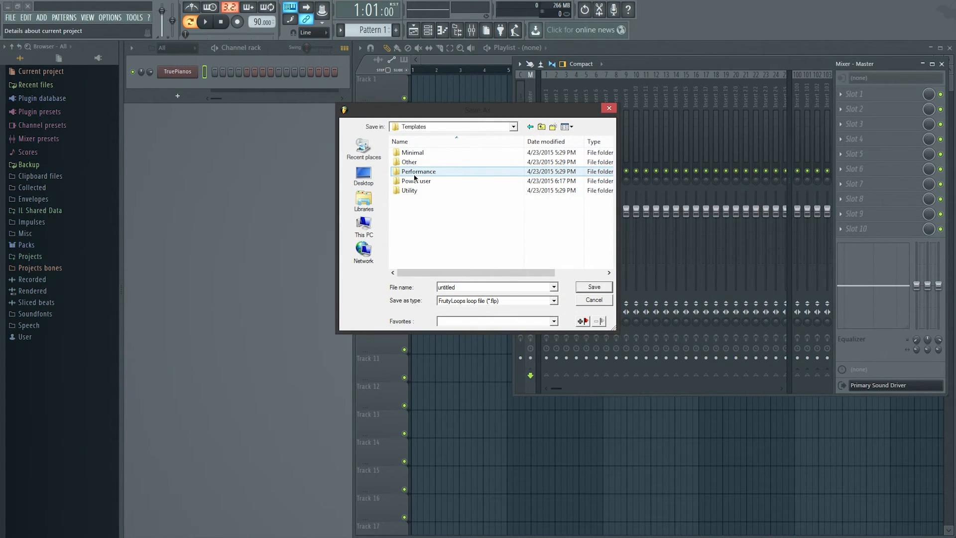
{"action": "double_click", "coordinate": [416, 180]}
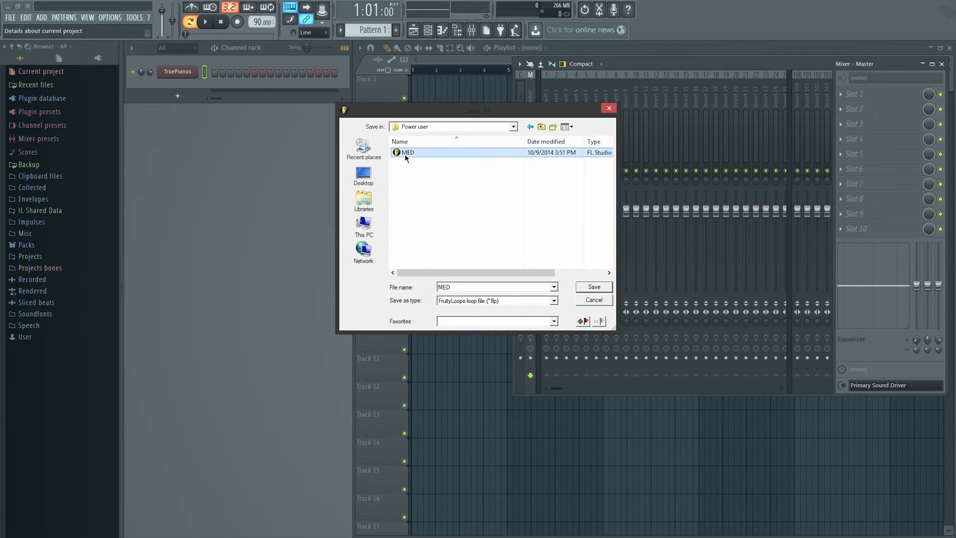
{"action": "left_click", "coordinate": [592, 287]}
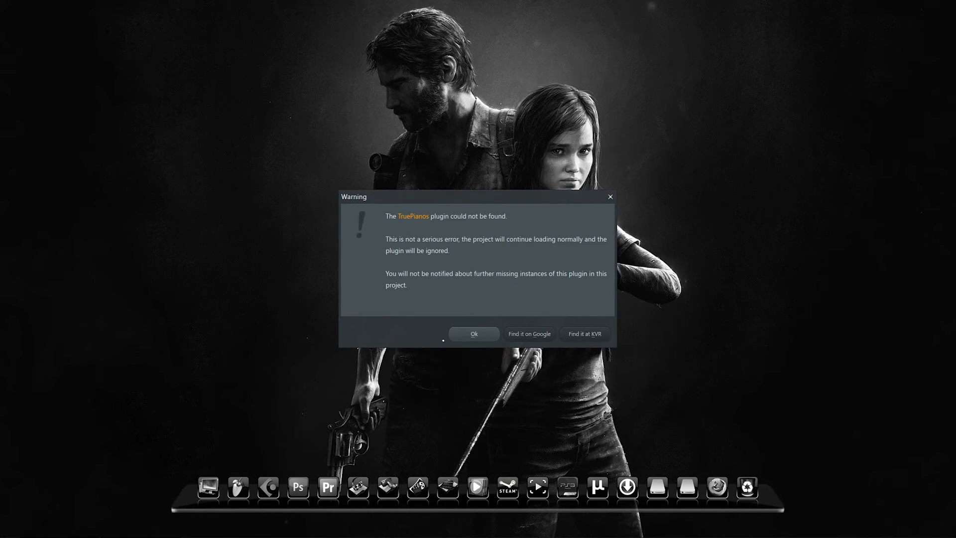
Accept the TruePianos warning in the reloaded template and nudge the project tempo up and back
{"action": "left_click", "coordinate": [474, 334]}
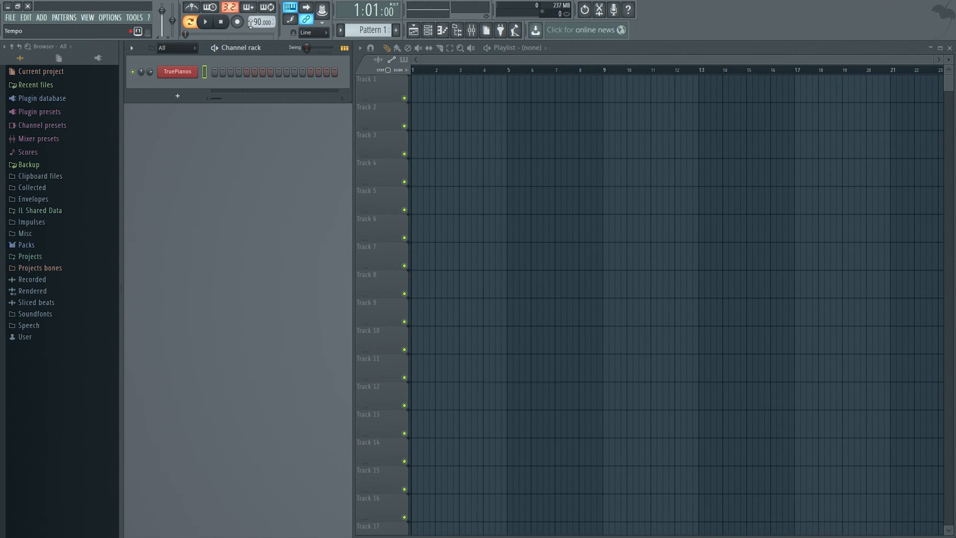
{"action": "left_click_drag", "start_coordinate": [261, 23], "coordinate": [261, 15]}
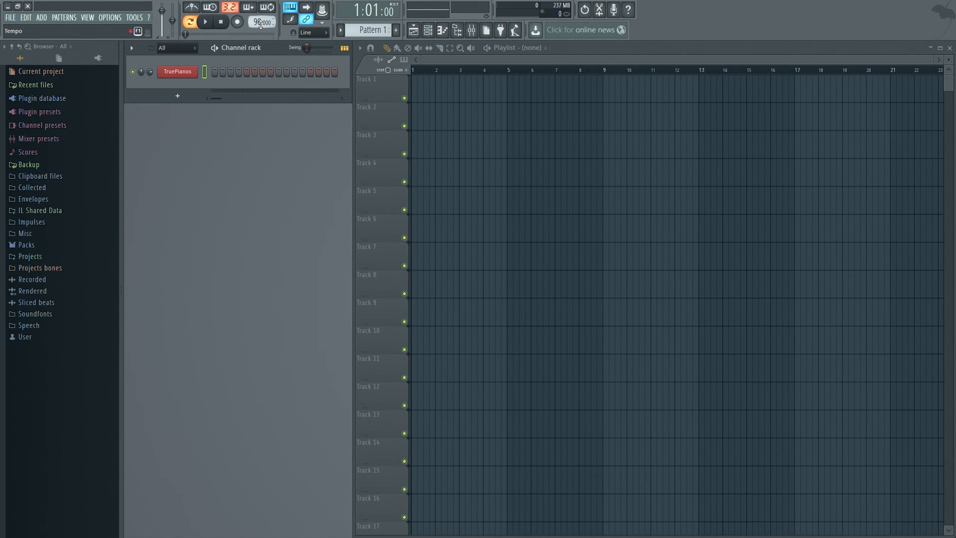
{"action": "left_click_drag", "start_coordinate": [261, 22], "coordinate": [261, 30]}
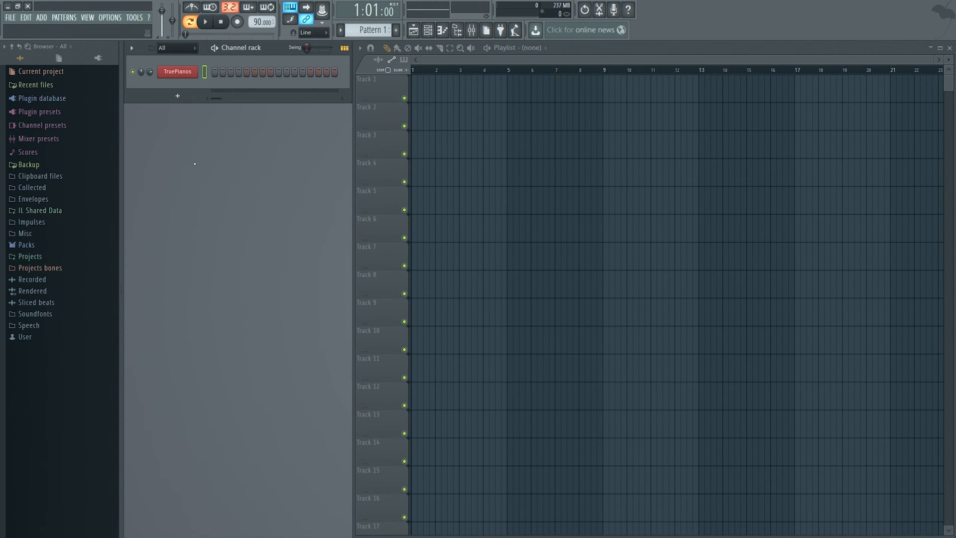
Show the mixer and raise insert 1's fader to check the controller link still works
{"action": "left_click", "coordinate": [470, 30]}
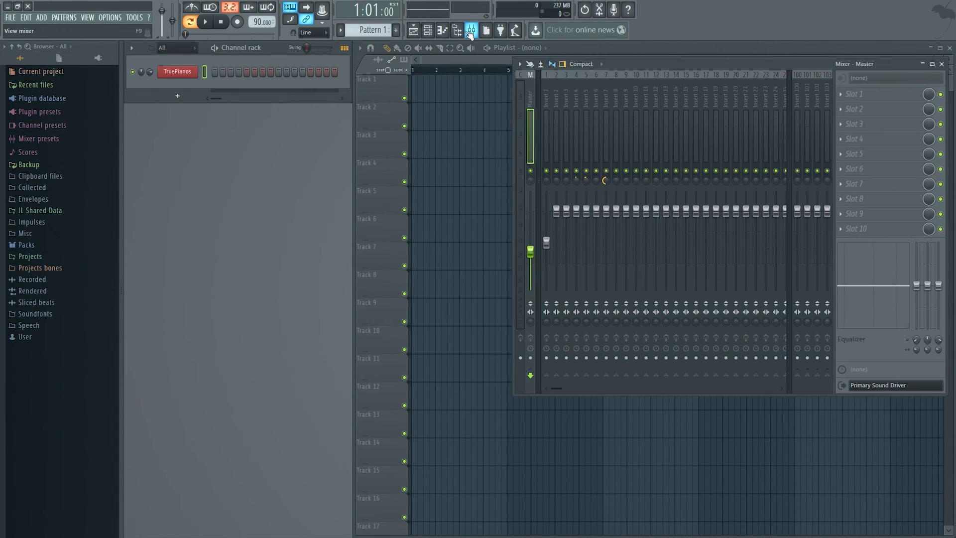
{"action": "left_click_drag", "start_coordinate": [529, 250], "coordinate": [530, 226]}
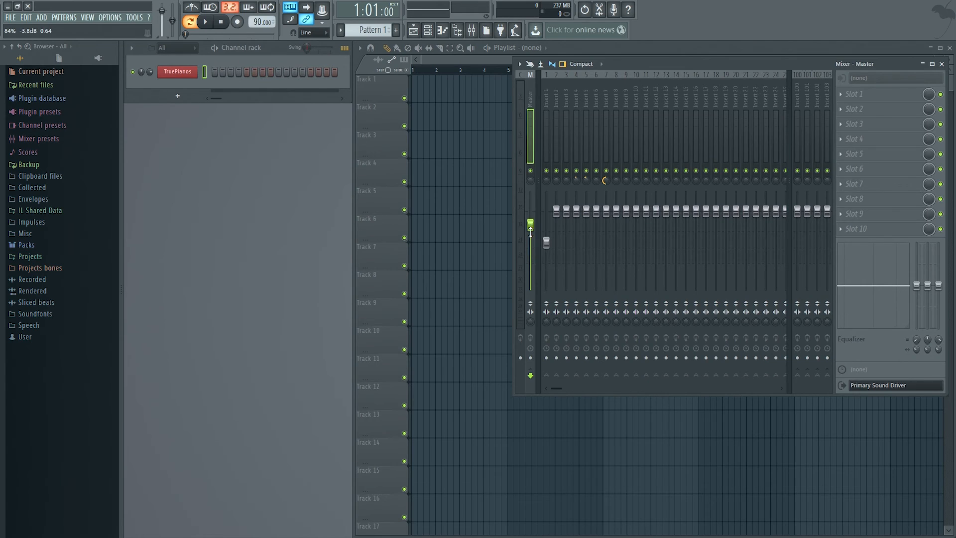